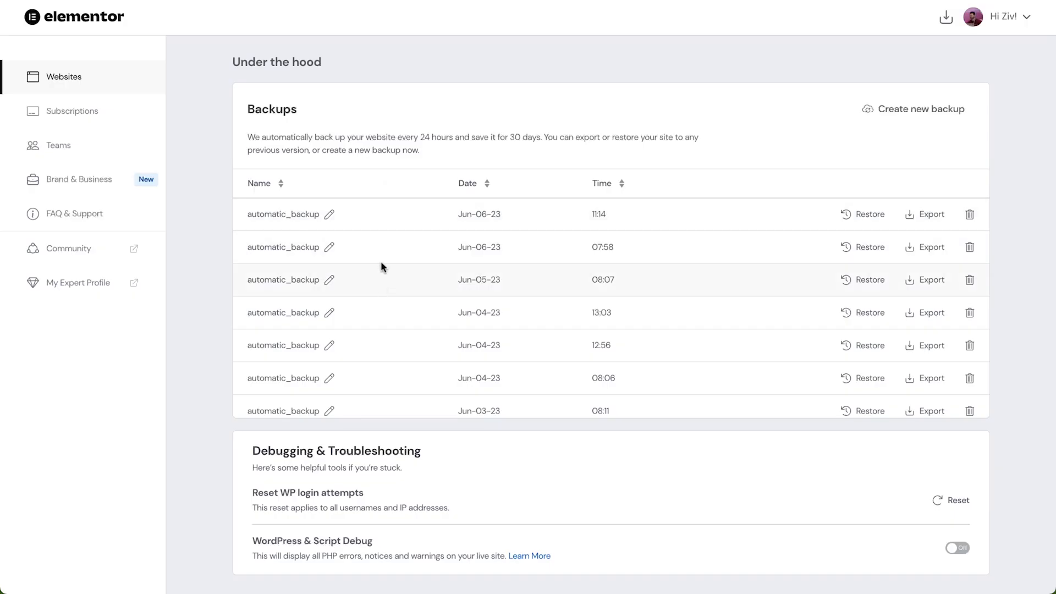
pyautogui.moveTo(617, 166)
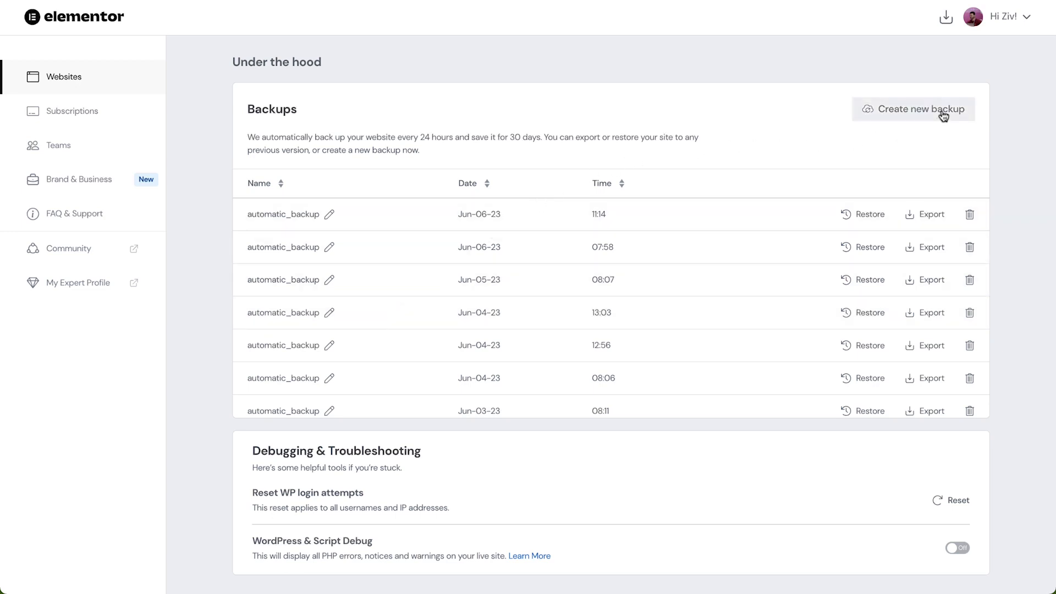
# - Confirm restoring the site from New Manual Backup after starting a new backup
pyautogui.click(870, 214)
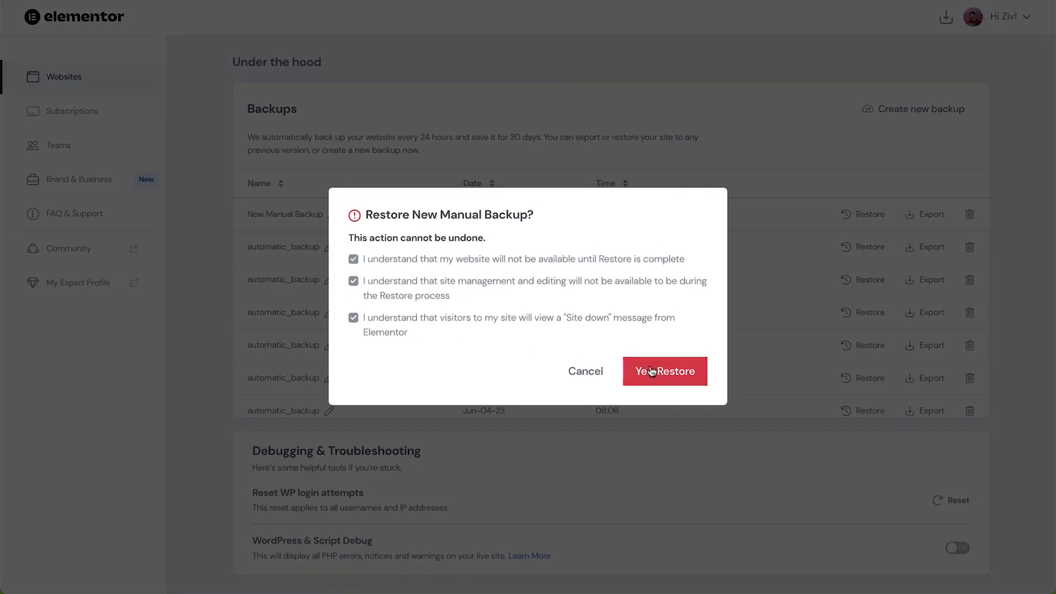
pyautogui.click(665, 371)
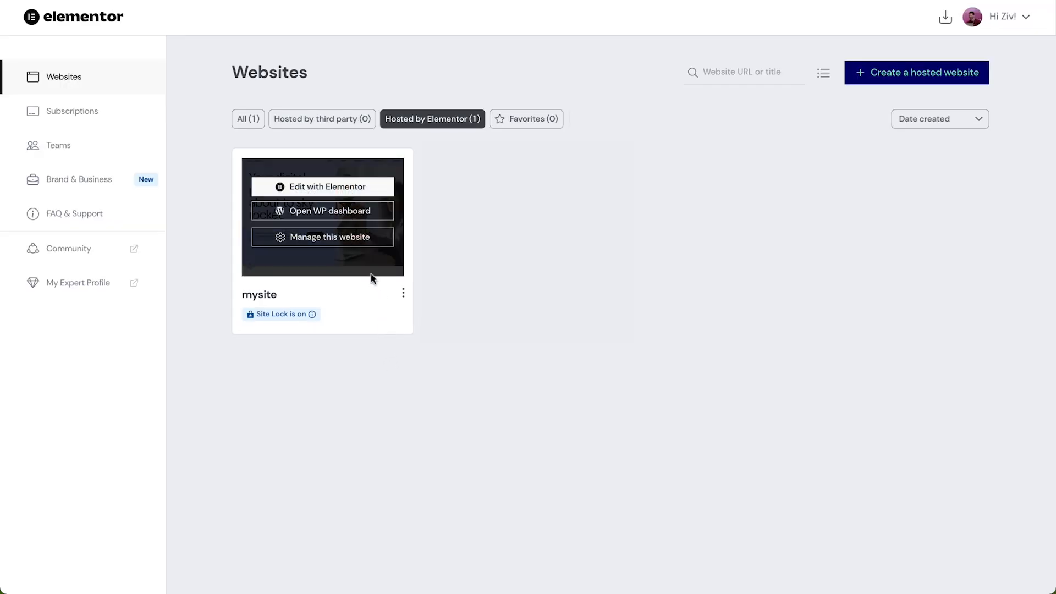
pyautogui.moveTo(358, 244)
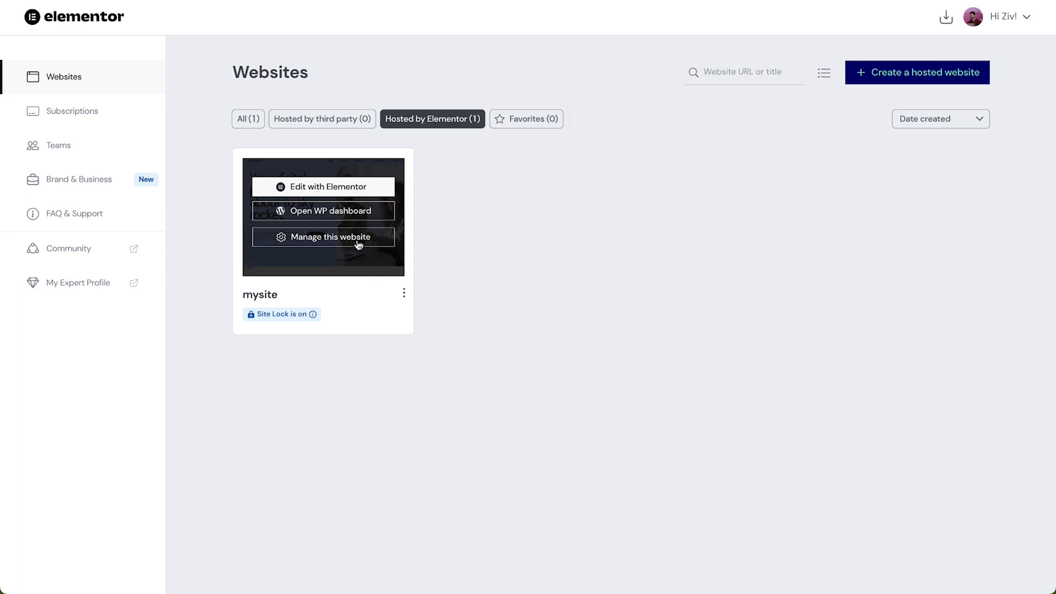
# - Go into mysite's management page and scroll to Under the hood > Backups
pyautogui.click(329, 237)
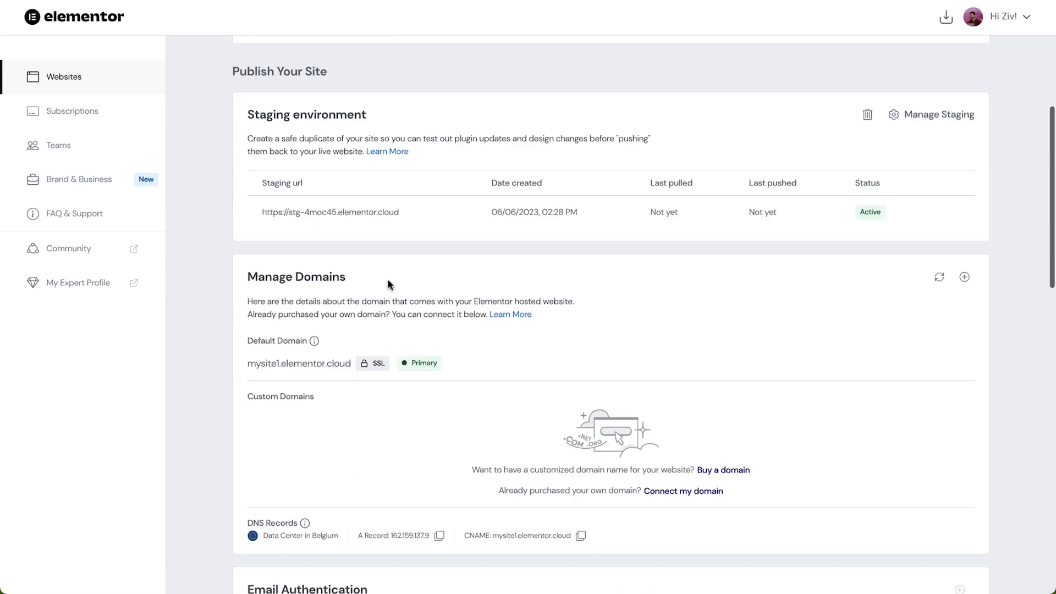
pyautogui.scroll(-3)
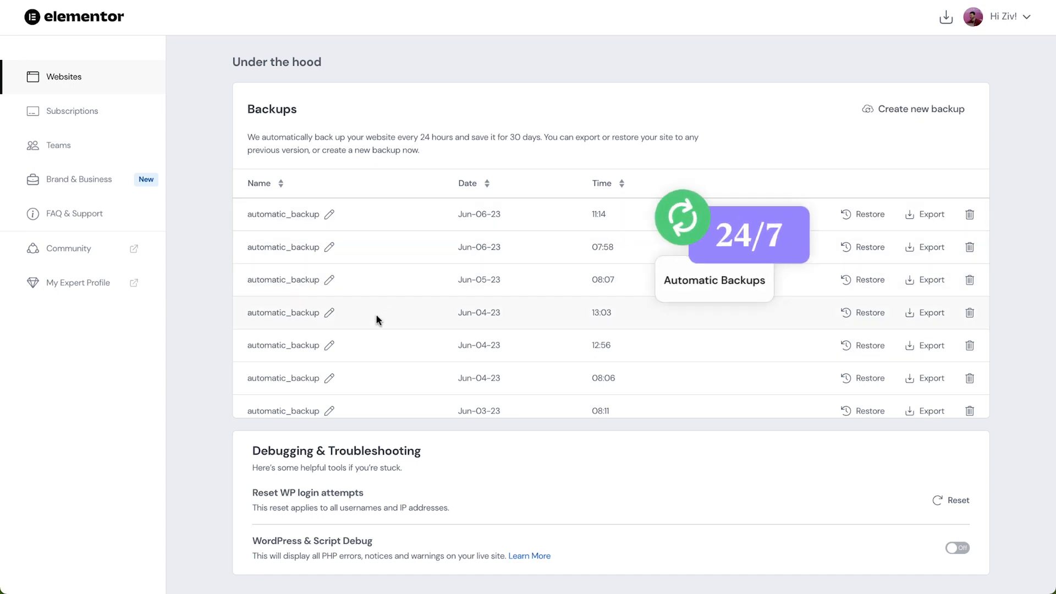
pyautogui.moveTo(409, 292)
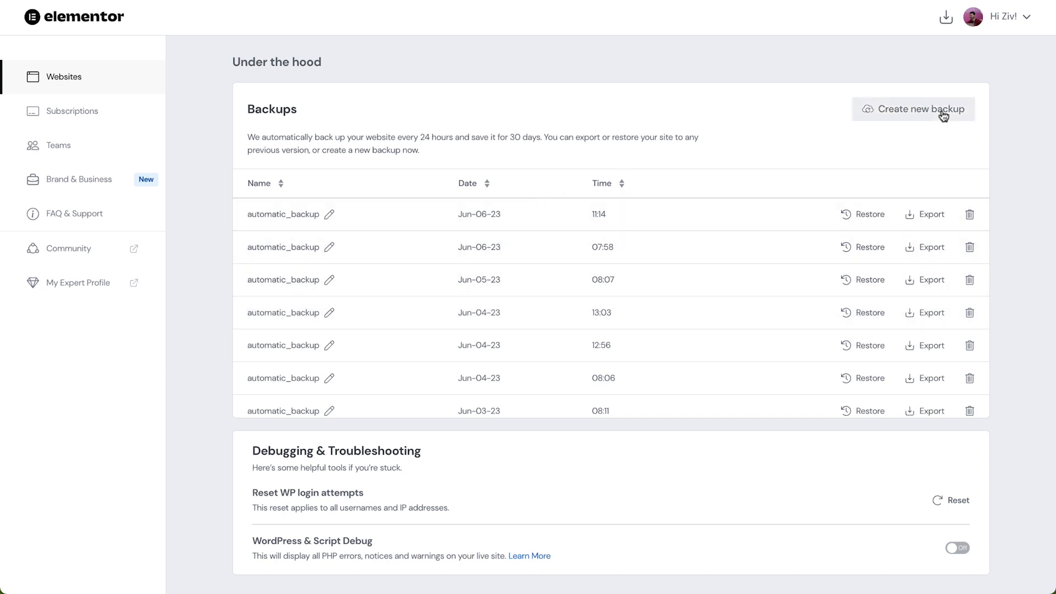
# - Make a manual backup named 'New Manual Backup' so it tops the Backups list
pyautogui.click(913, 109)
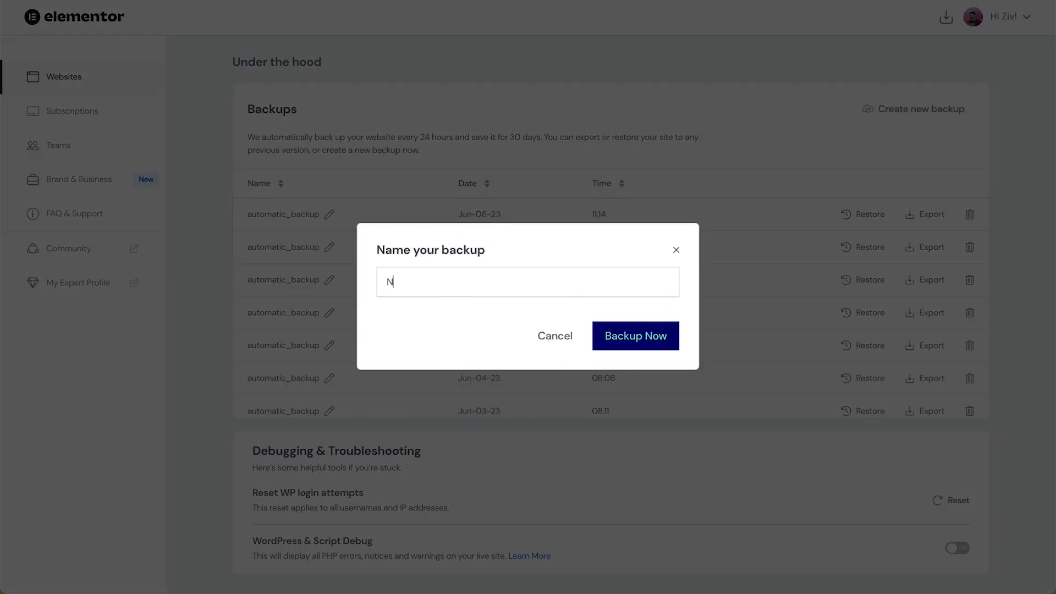
pyautogui.write('New Manual Backup')
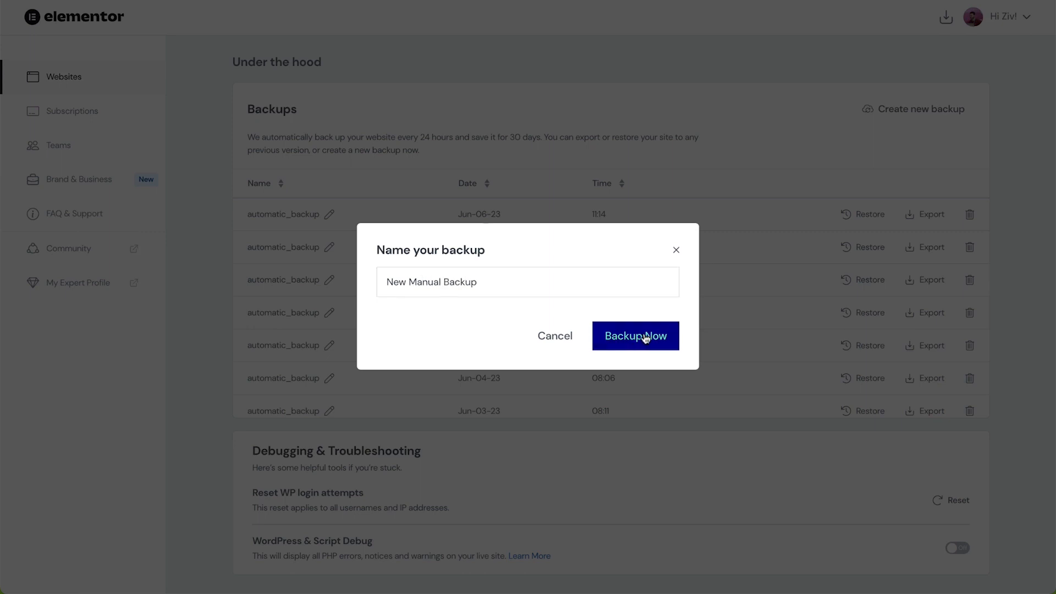
pyautogui.click(634, 336)
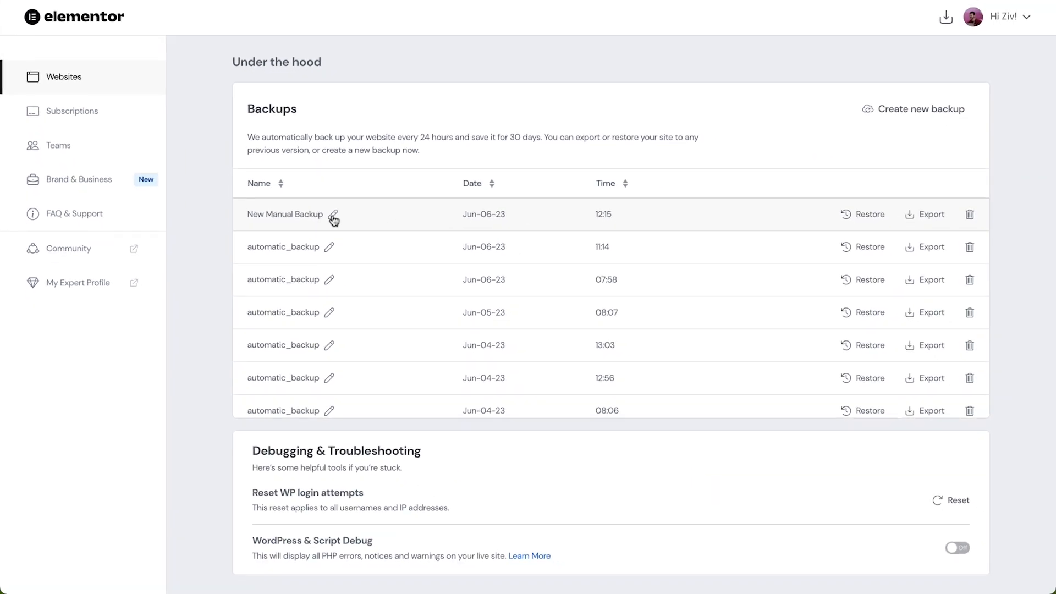
pyautogui.click(332, 215)
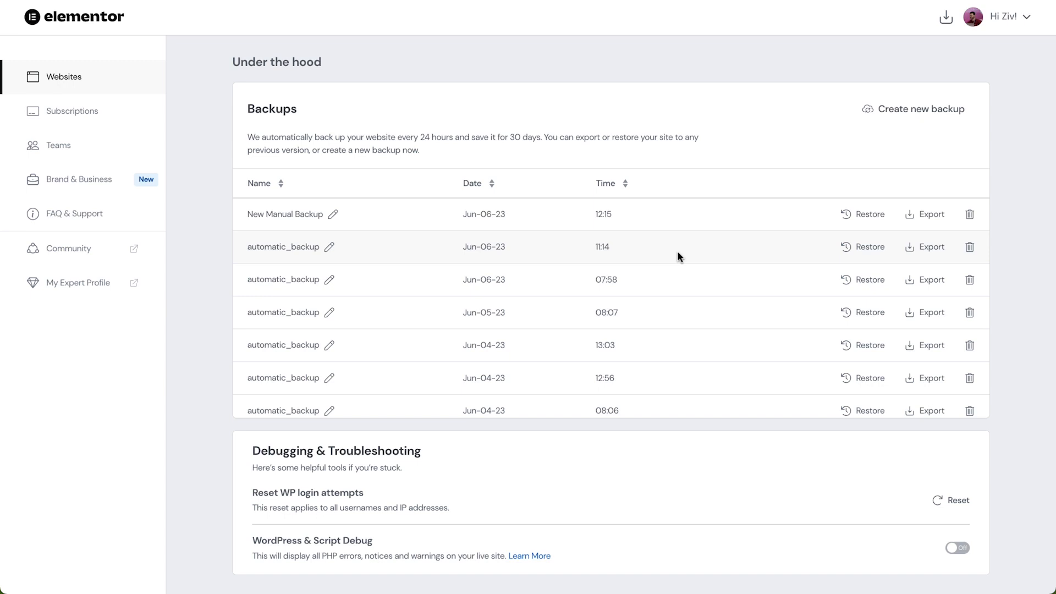
# - Restore the site from New Manual Backup, acknowledging the Site down warning twice
pyautogui.click(870, 213)
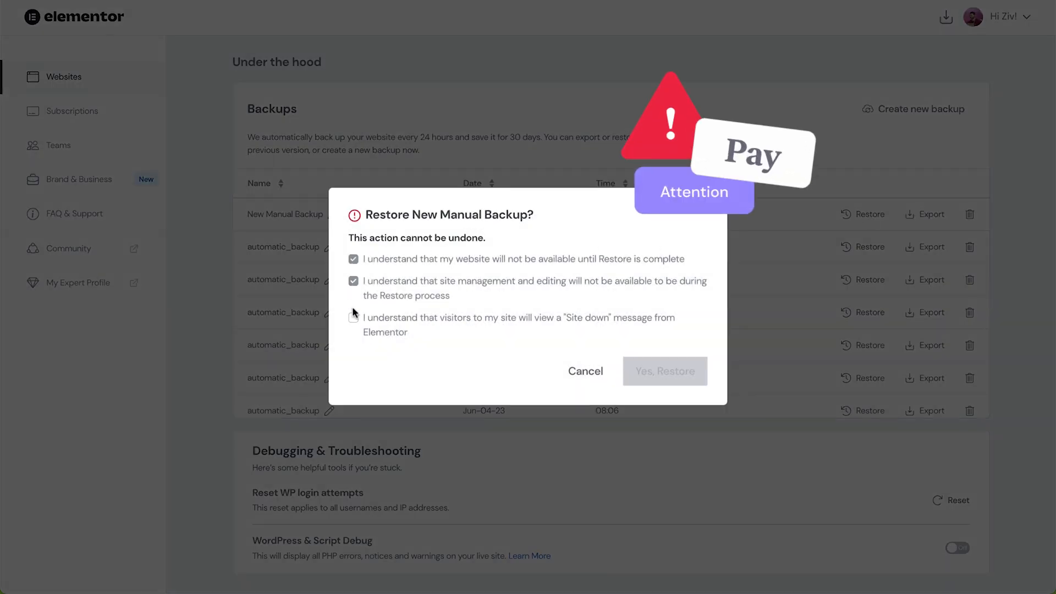
pyautogui.click(353, 318)
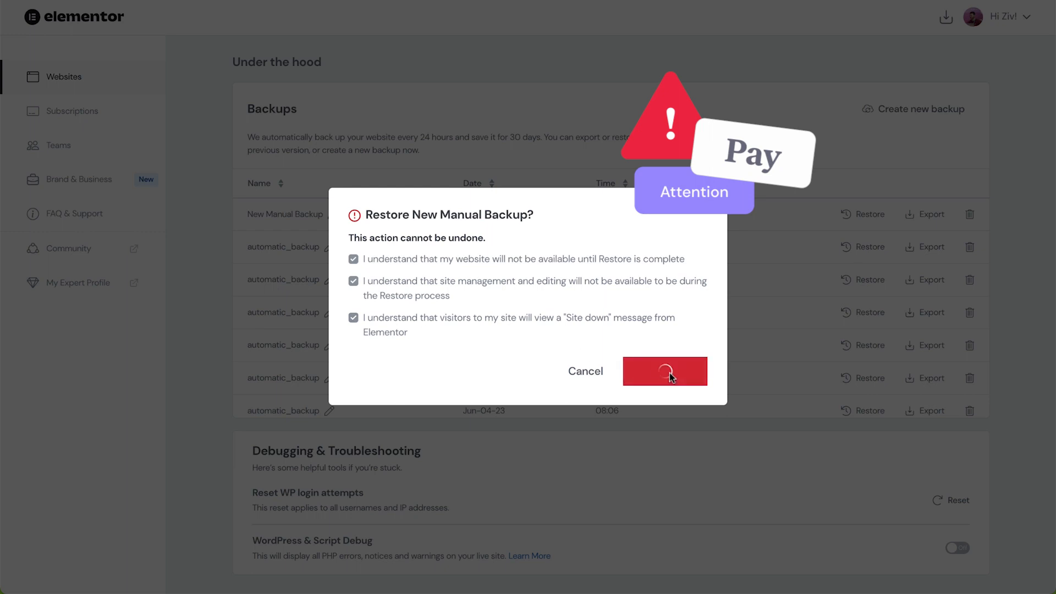
pyautogui.click(665, 371)
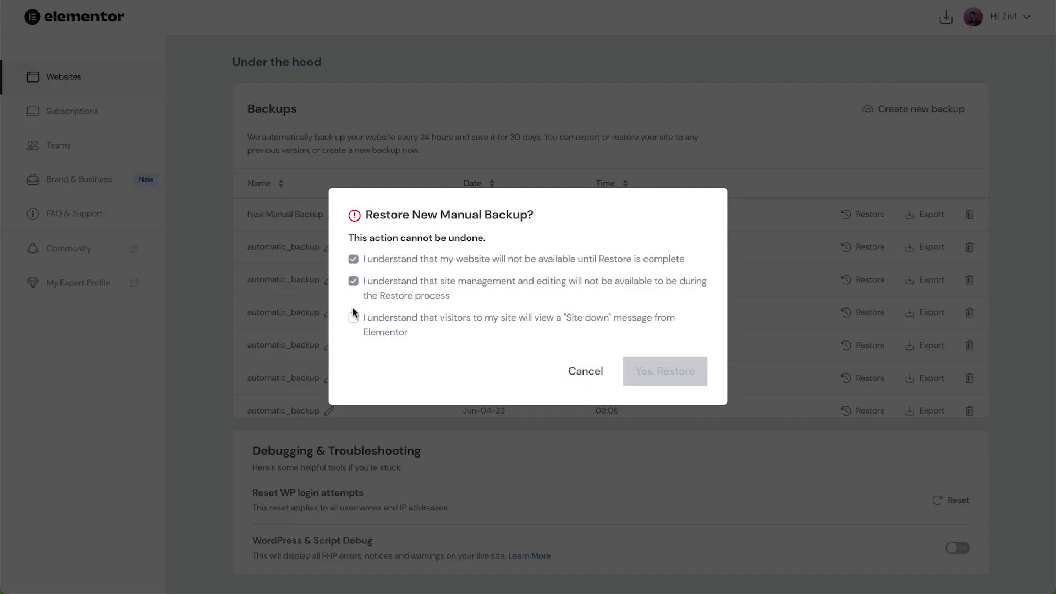
pyautogui.click(354, 317)
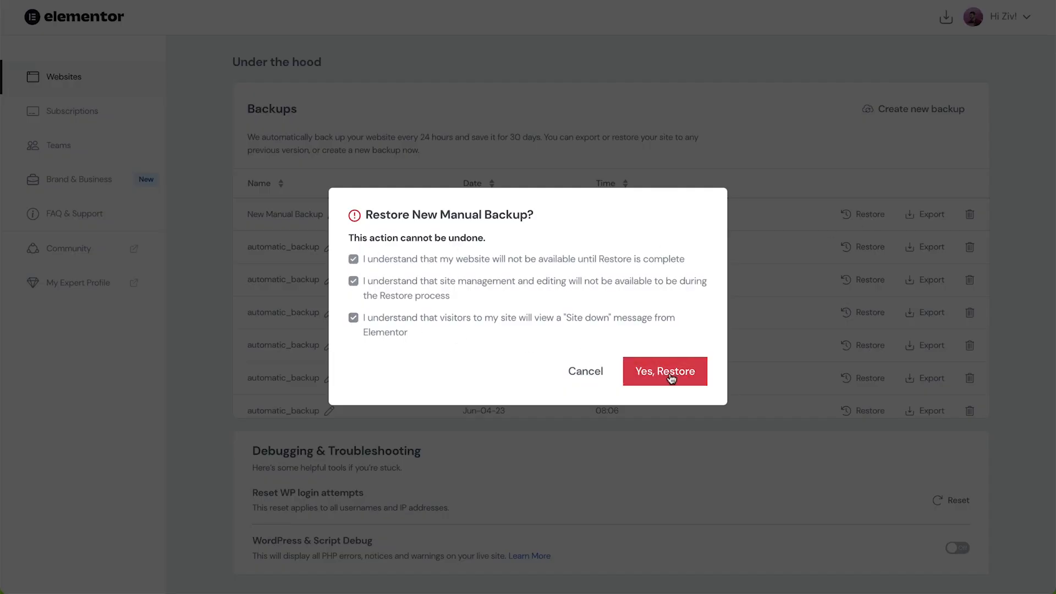
pyautogui.click(665, 371)
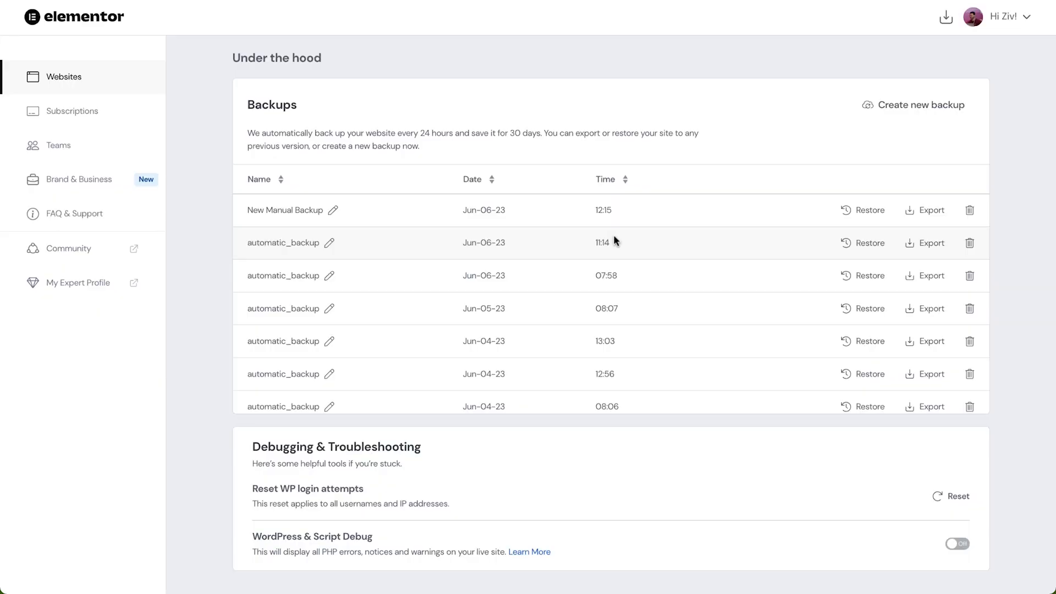
# - Export New Manual Backup, download it from the Gmail link, then delete the backup
pyautogui.click(932, 210)
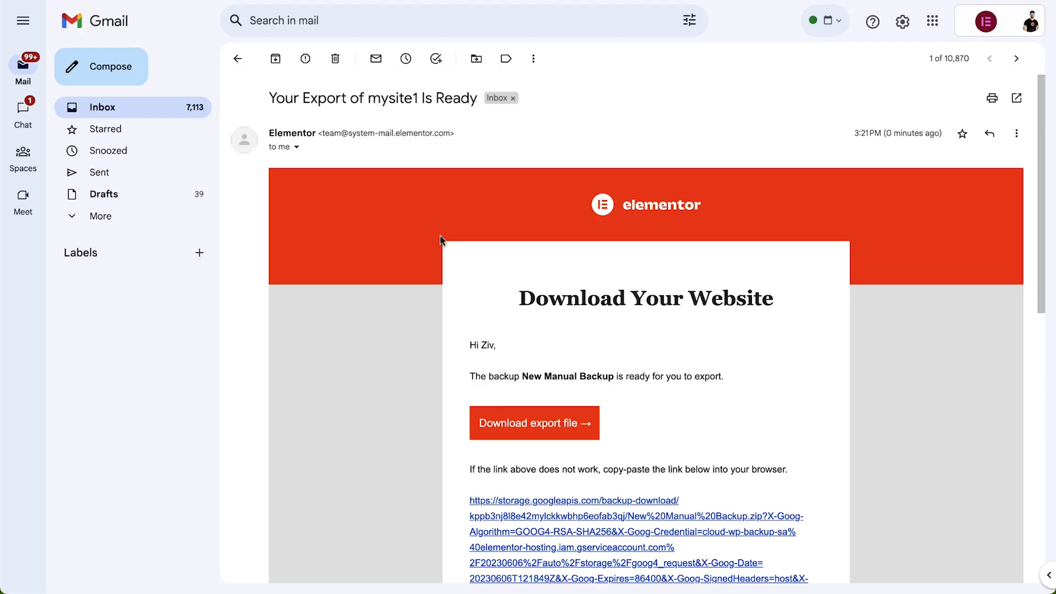
pyautogui.click(535, 422)
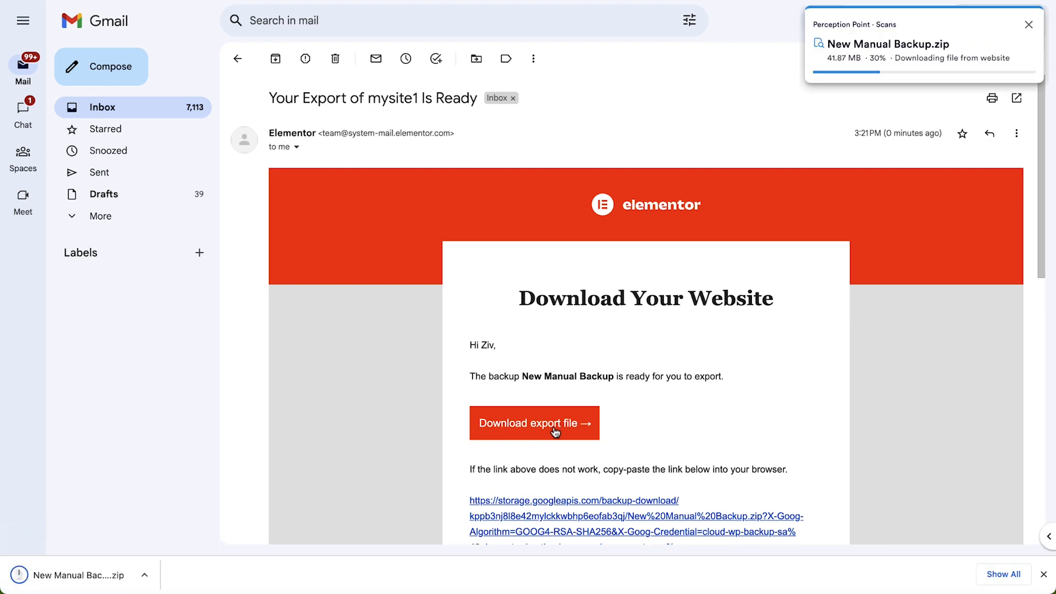
pyautogui.click(533, 423)
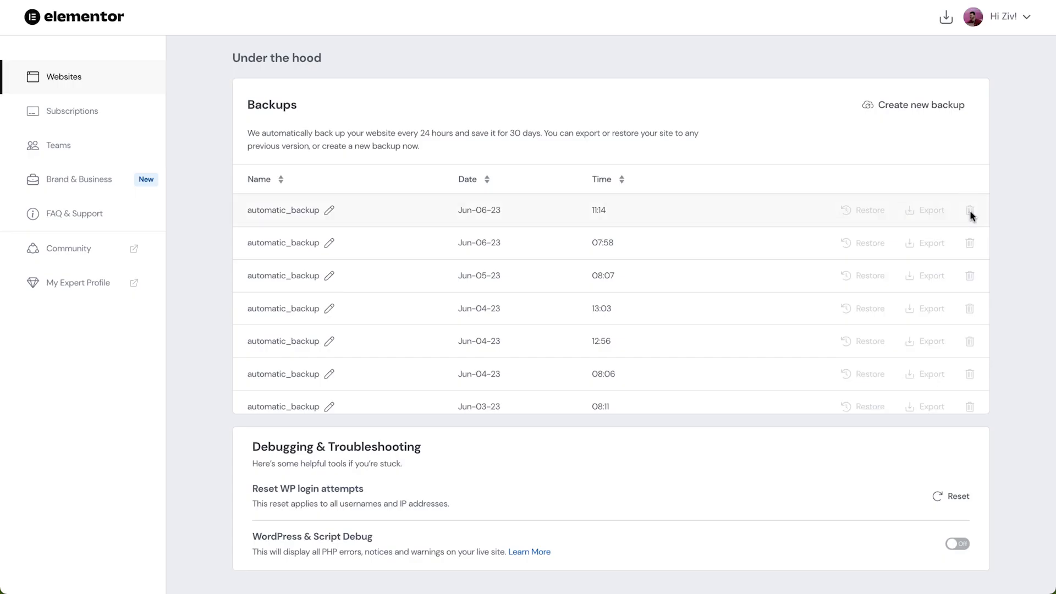